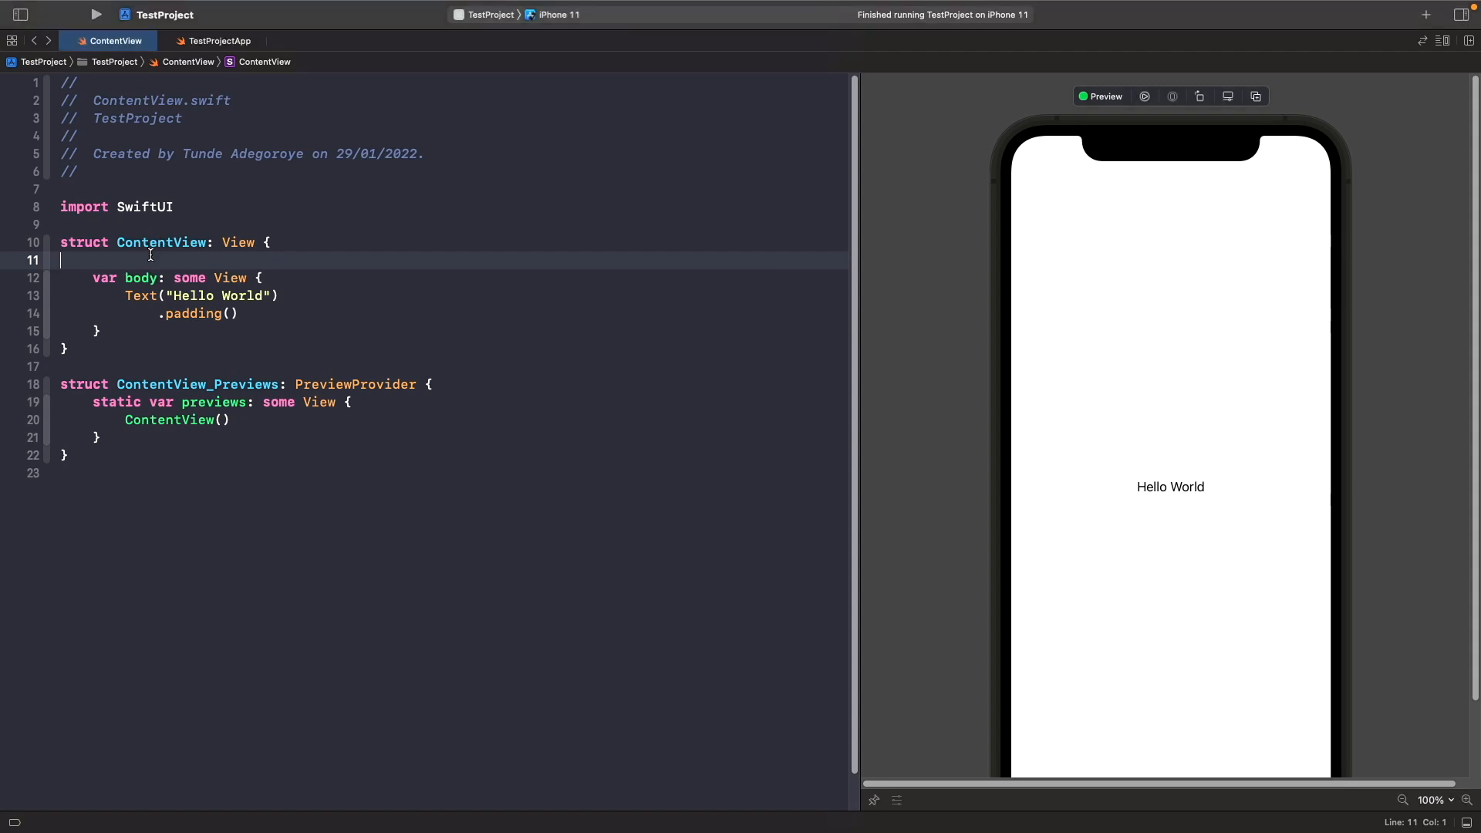
pyautogui.write('@State private var text: String = ""')
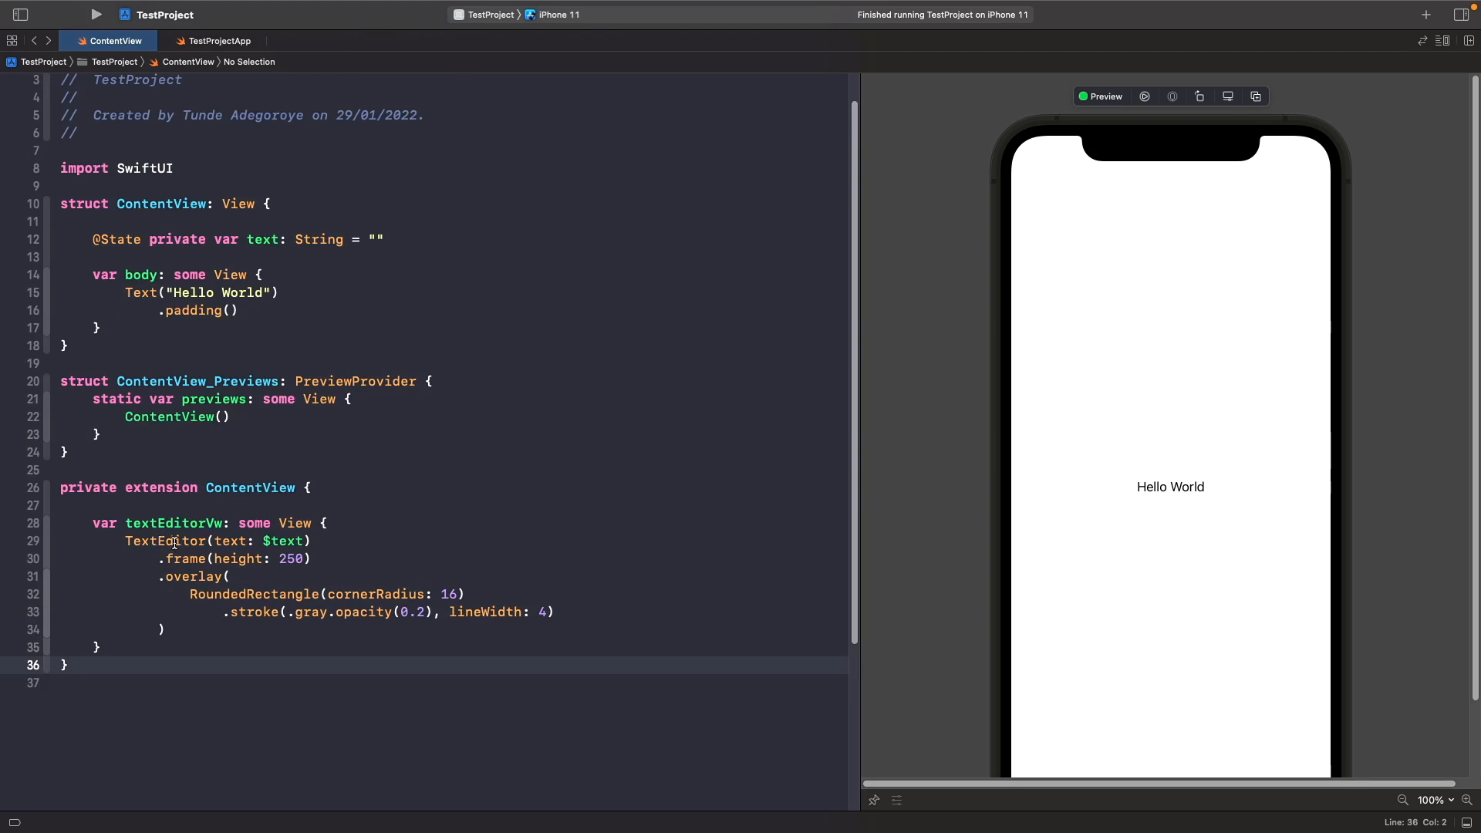
pyautogui.moveTo(233, 546)
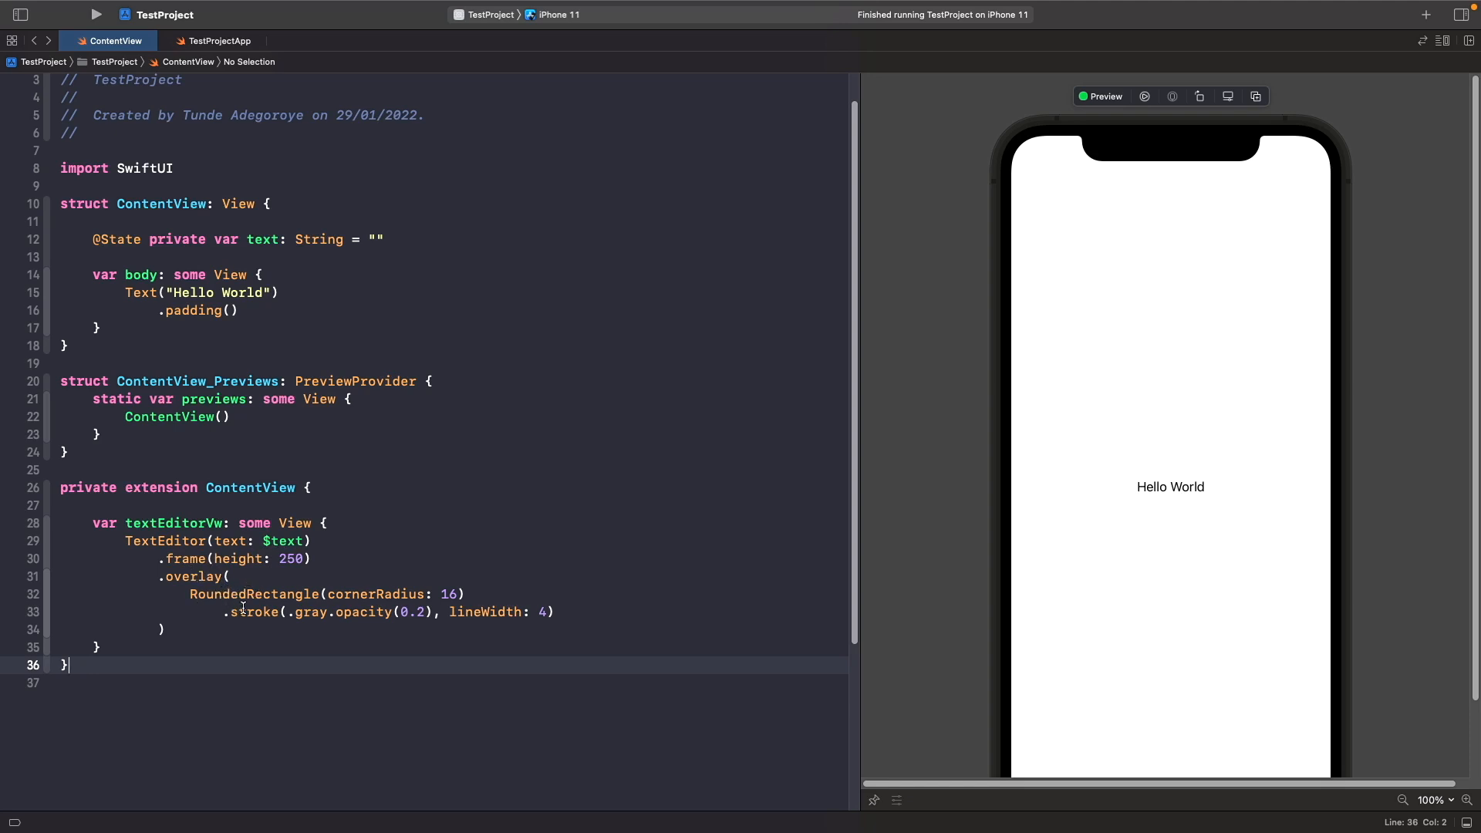
pyautogui.moveTo(883, 580)
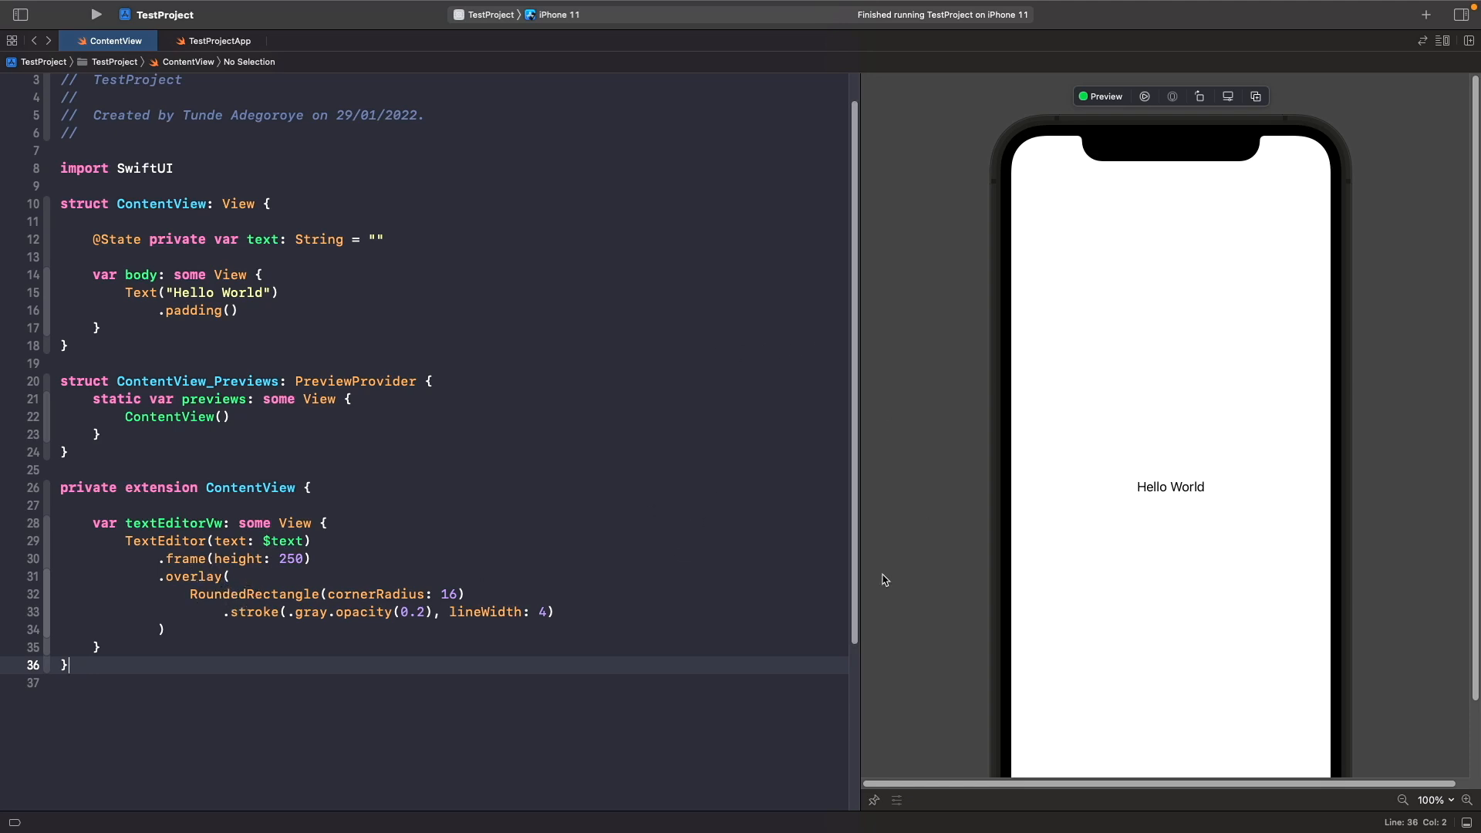
pyautogui.moveTo(644, 500)
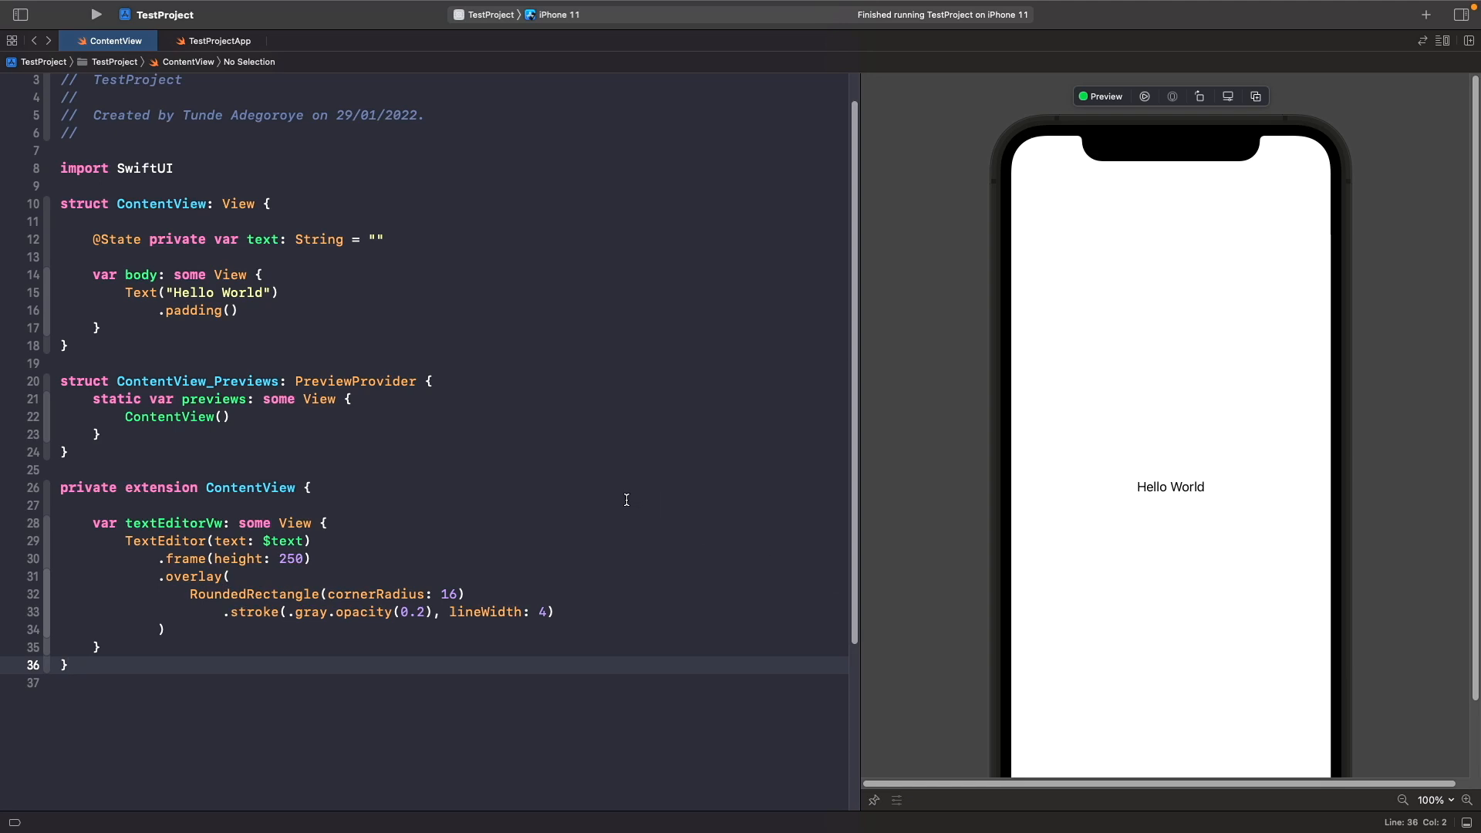
pyautogui.moveTo(1220, 655)
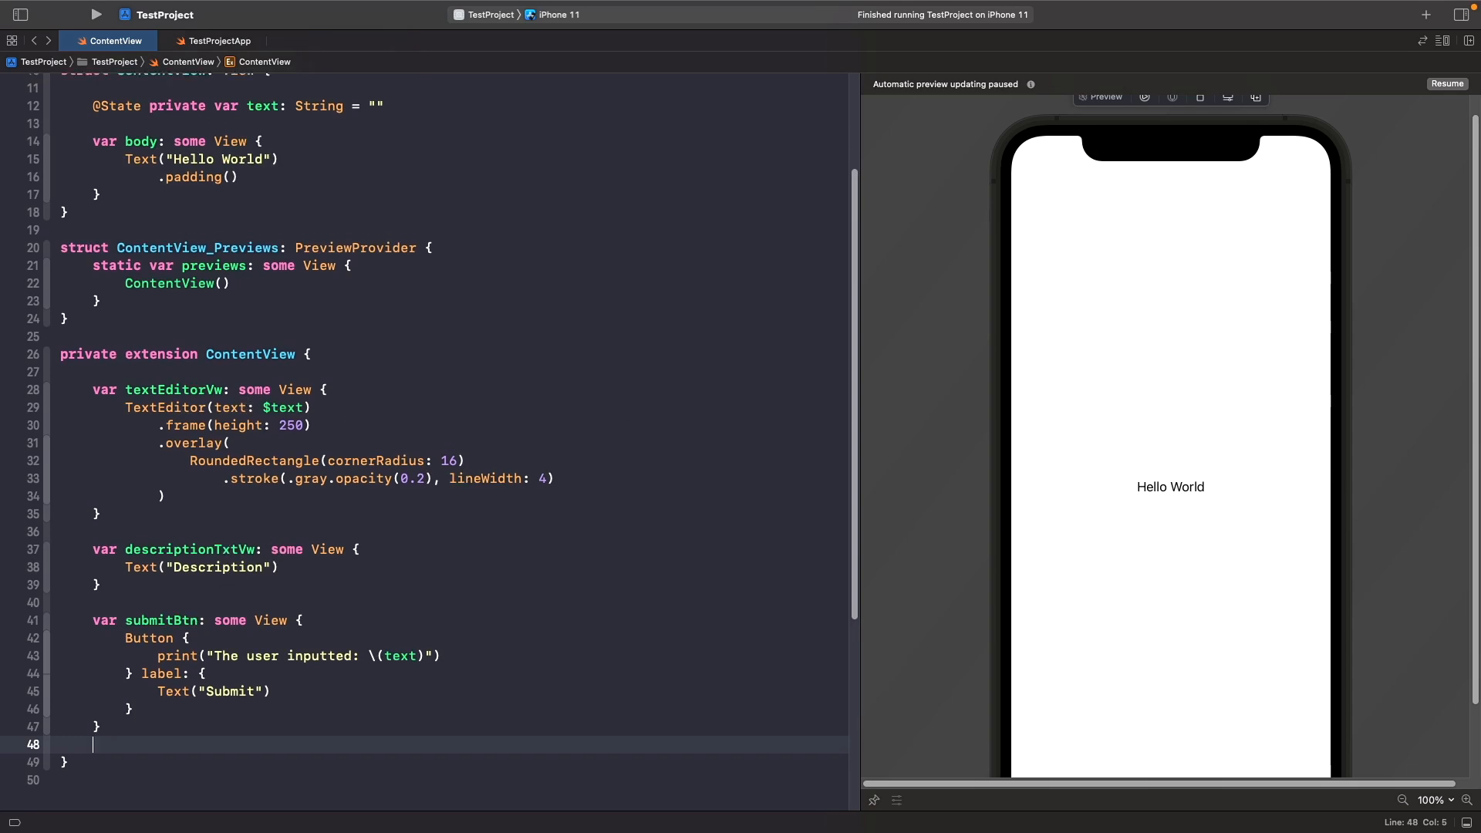
# Step: Replace Text("Hello World") with a VStack of descriptionTxtVw, textEditorVw and submitBtn
pyautogui.doubleClick(192, 176)
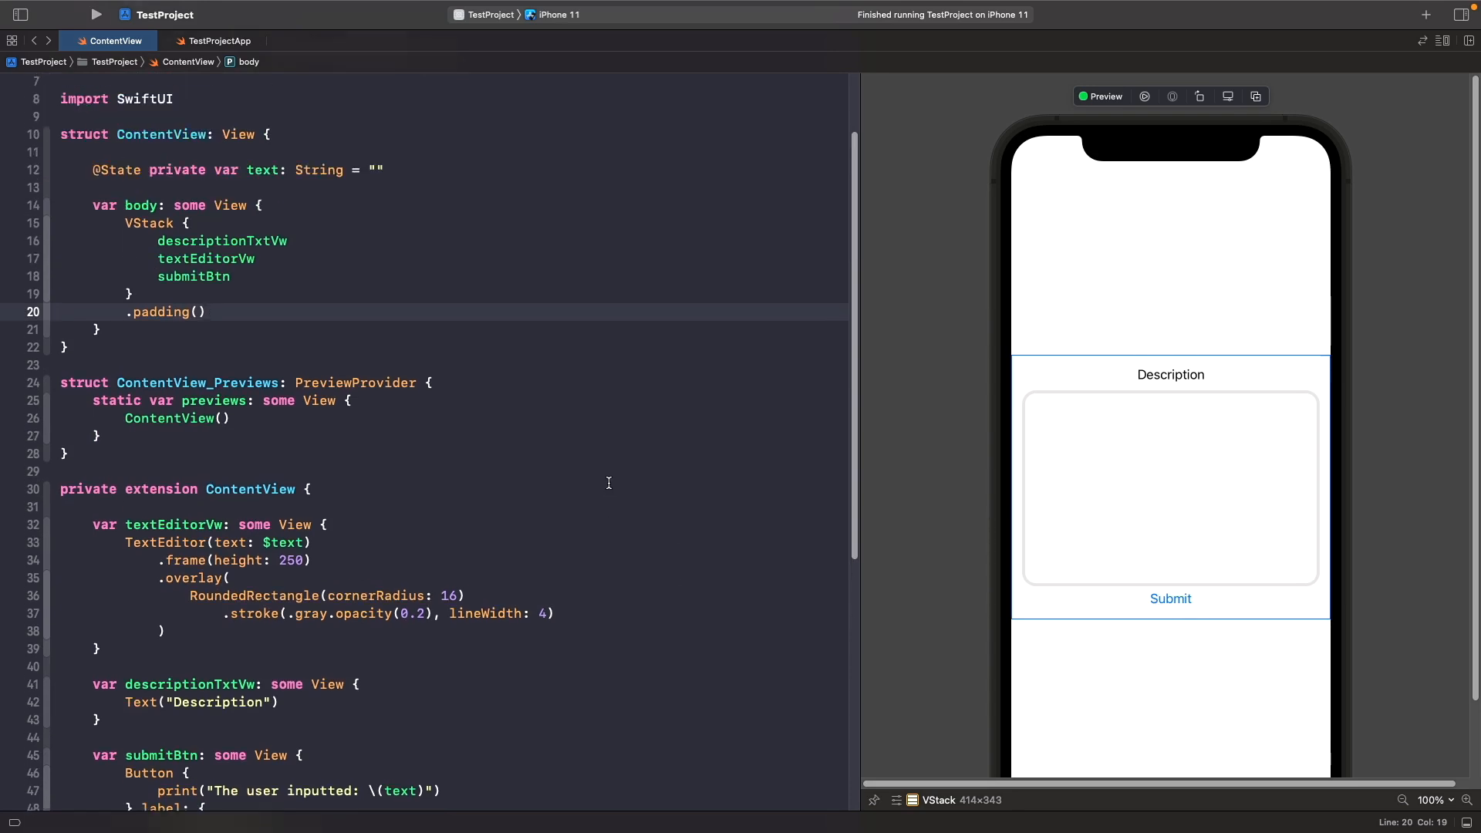
pyautogui.moveTo(379, 412)
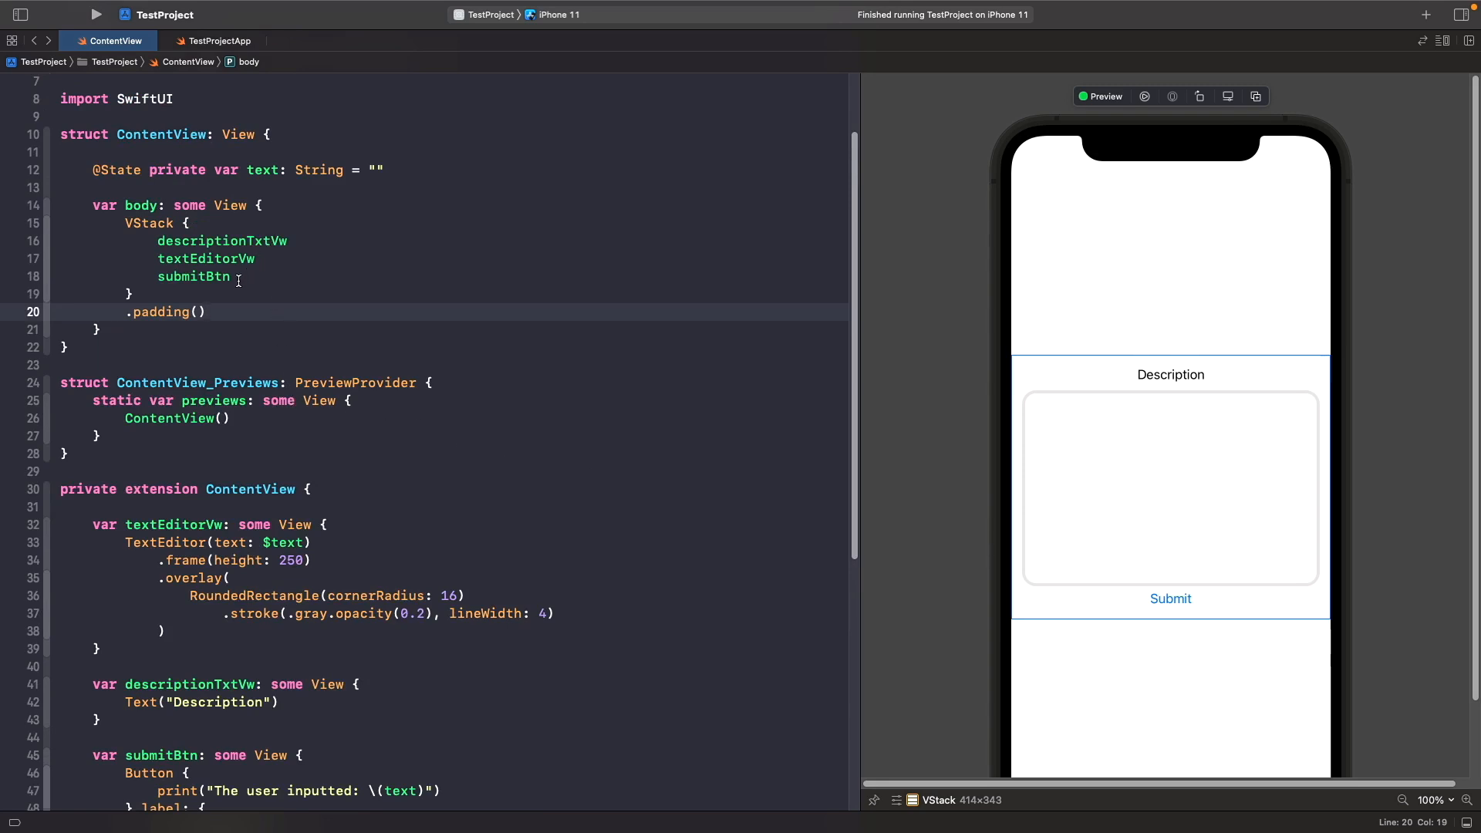
pyautogui.click(207, 311)
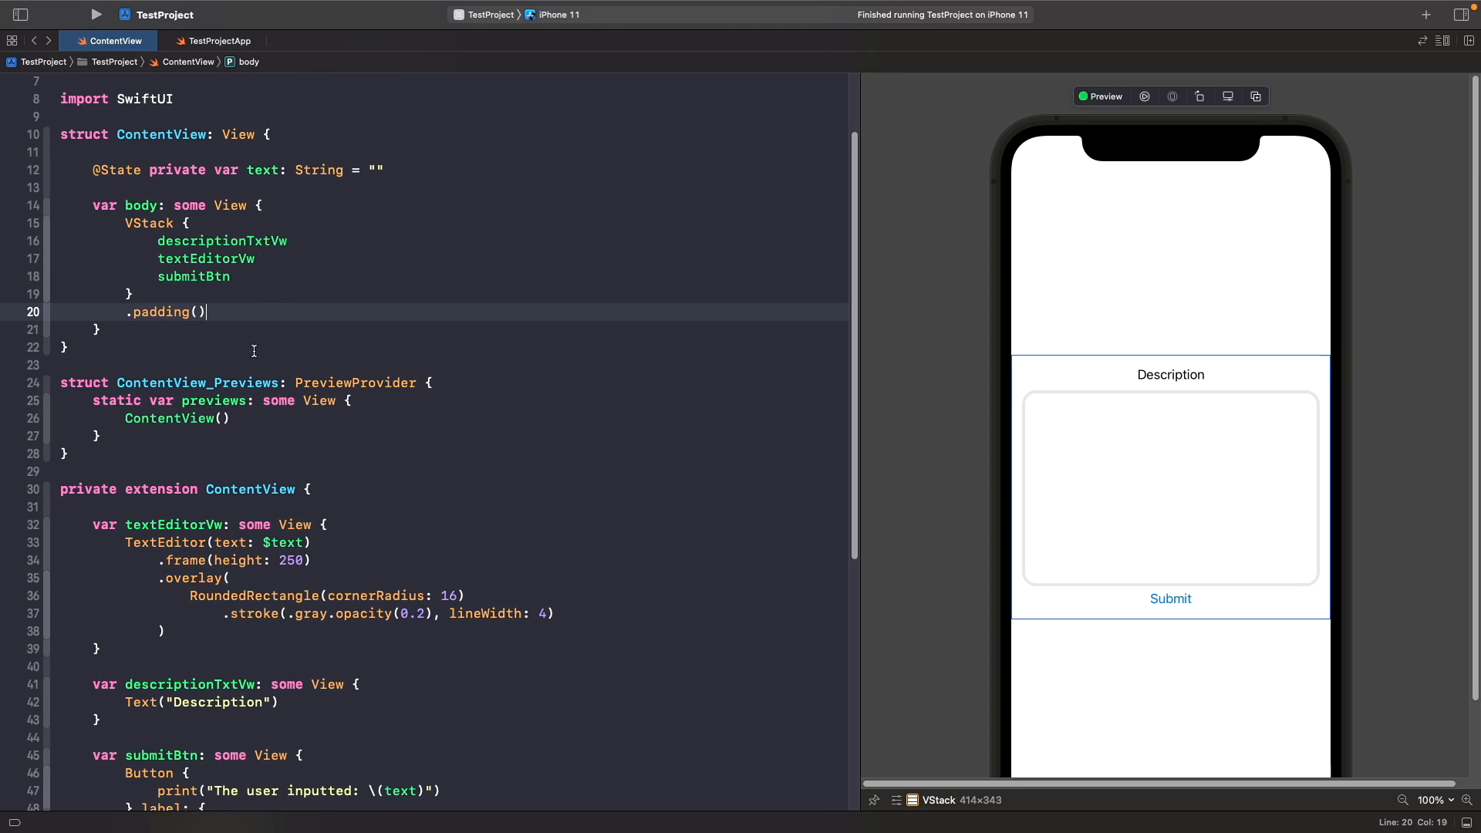
pyautogui.moveTo(736, 513)
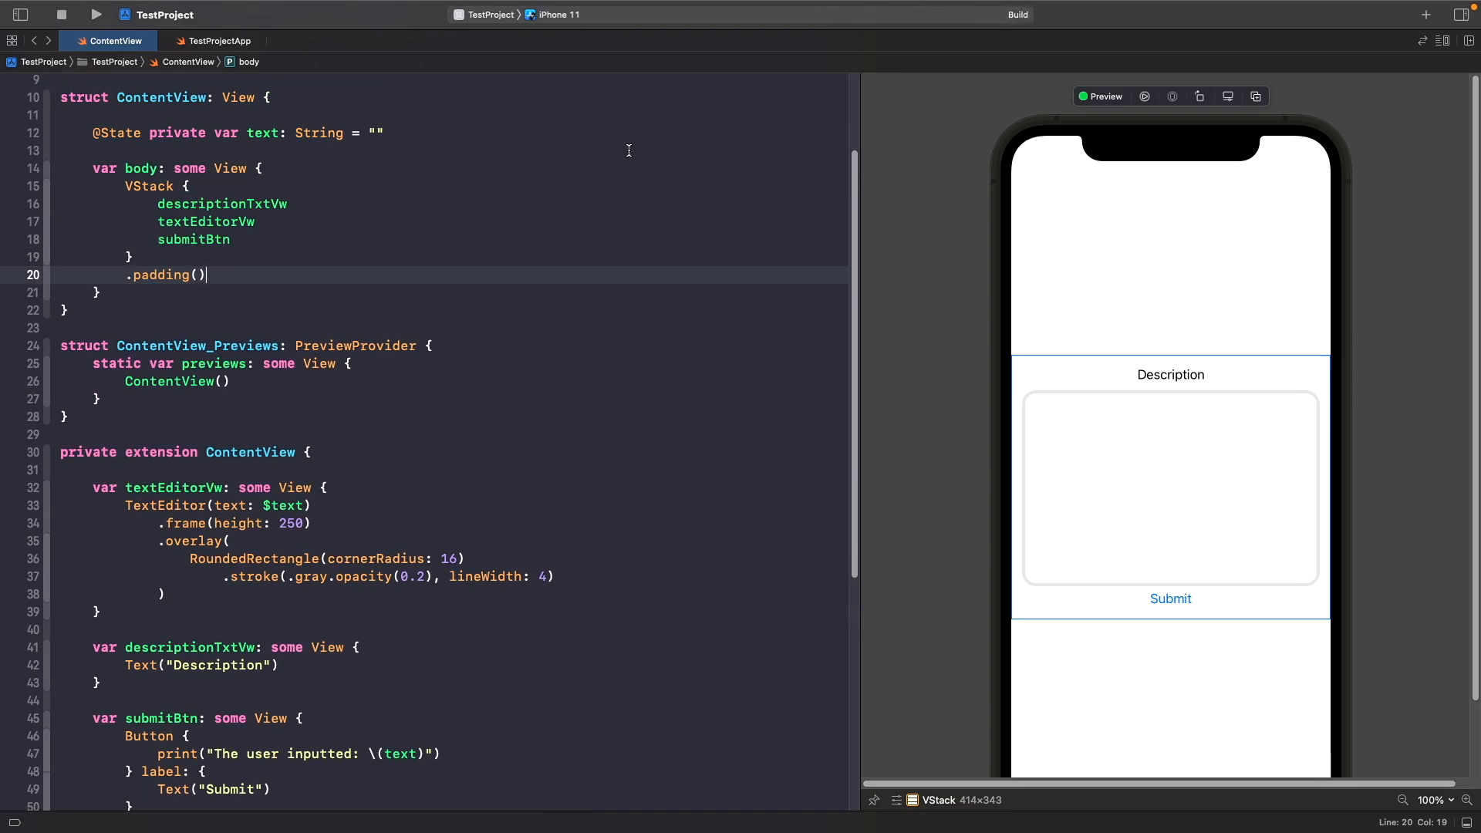
# Step: Type several lines of sample text into the app's description editor
pyautogui.click(94, 14)
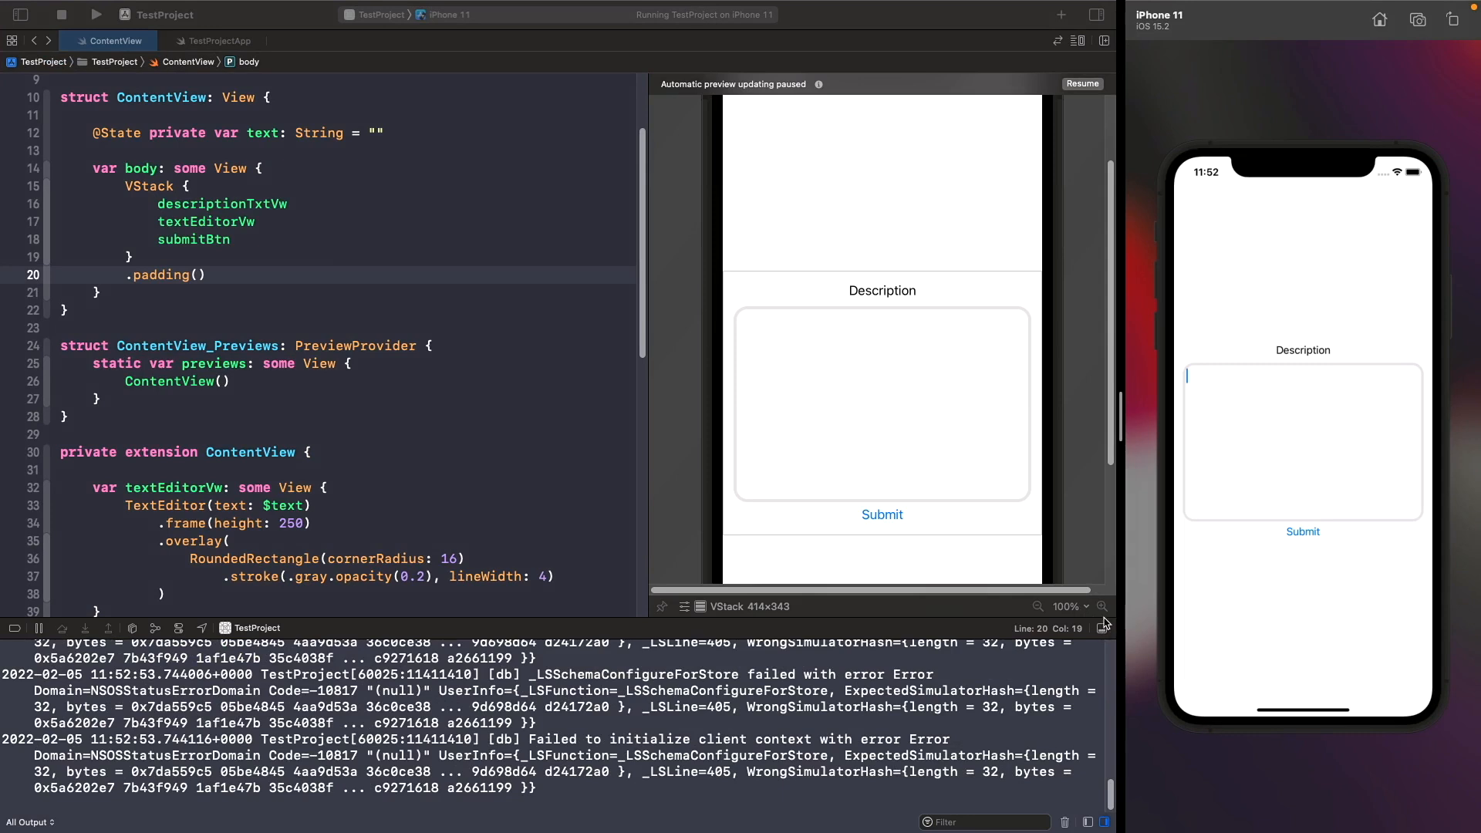
pyautogui.write('S')
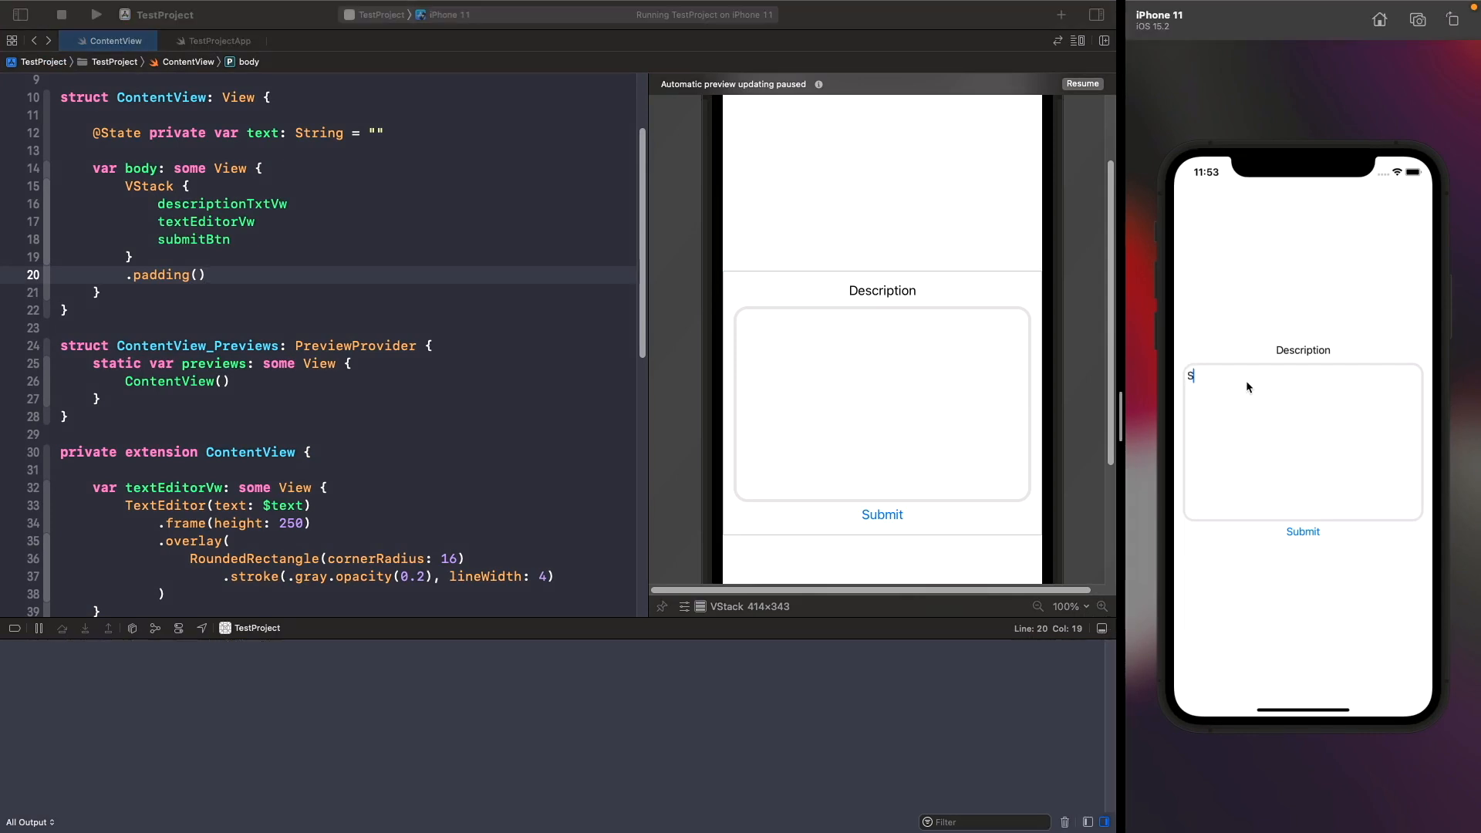
pyautogui.write('dsdfsdfsdfsvxcvxcvdf')
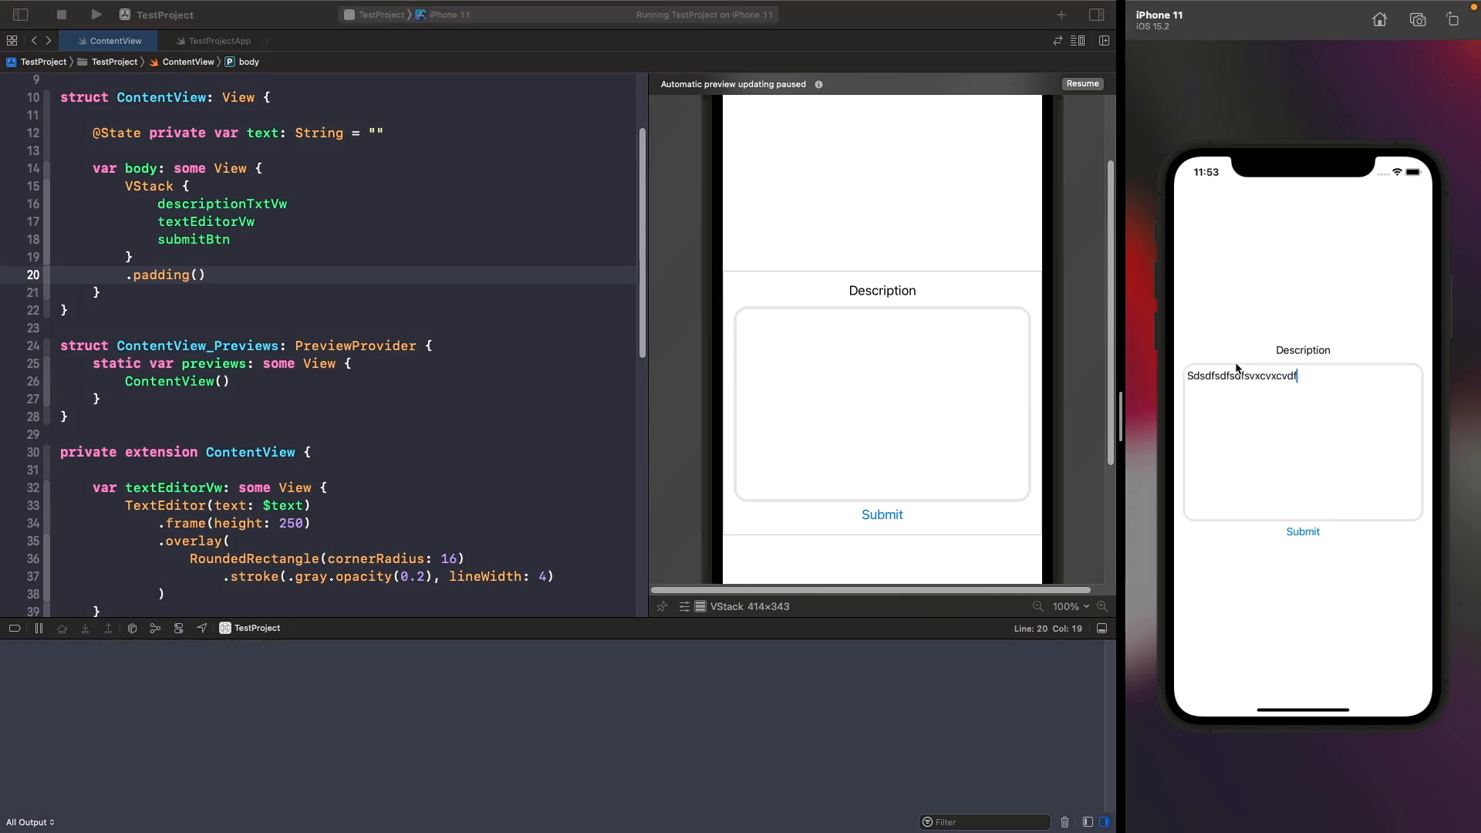
pyautogui.write('dfgcfdgddgcdgdfgddfgdfdcvbcbcvbcvbcgbfgbcv')
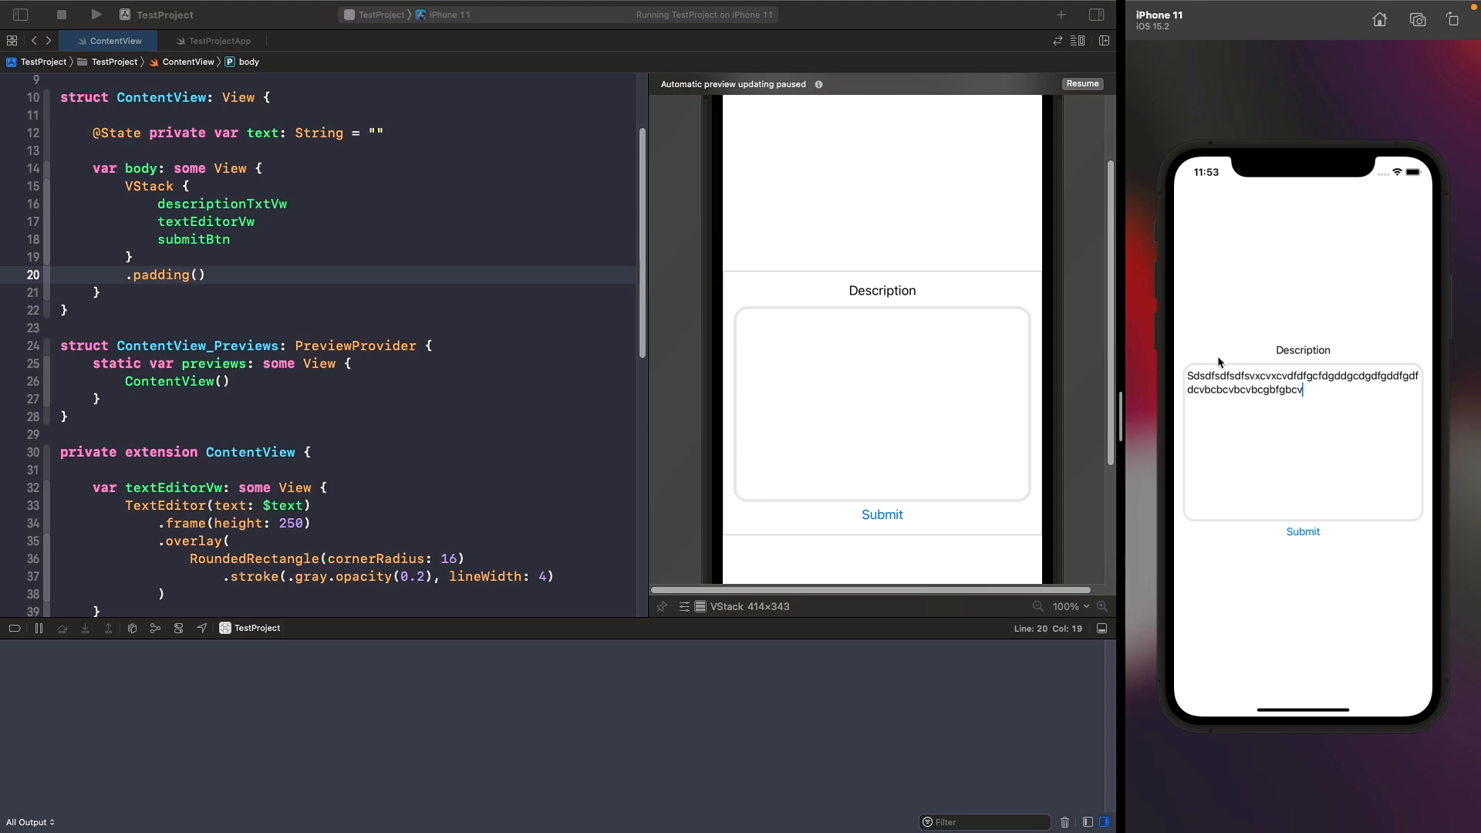
pyautogui.write('bdfgdbfbgfbgfgfbcvcbcvbcvbcbcvbcbvc')
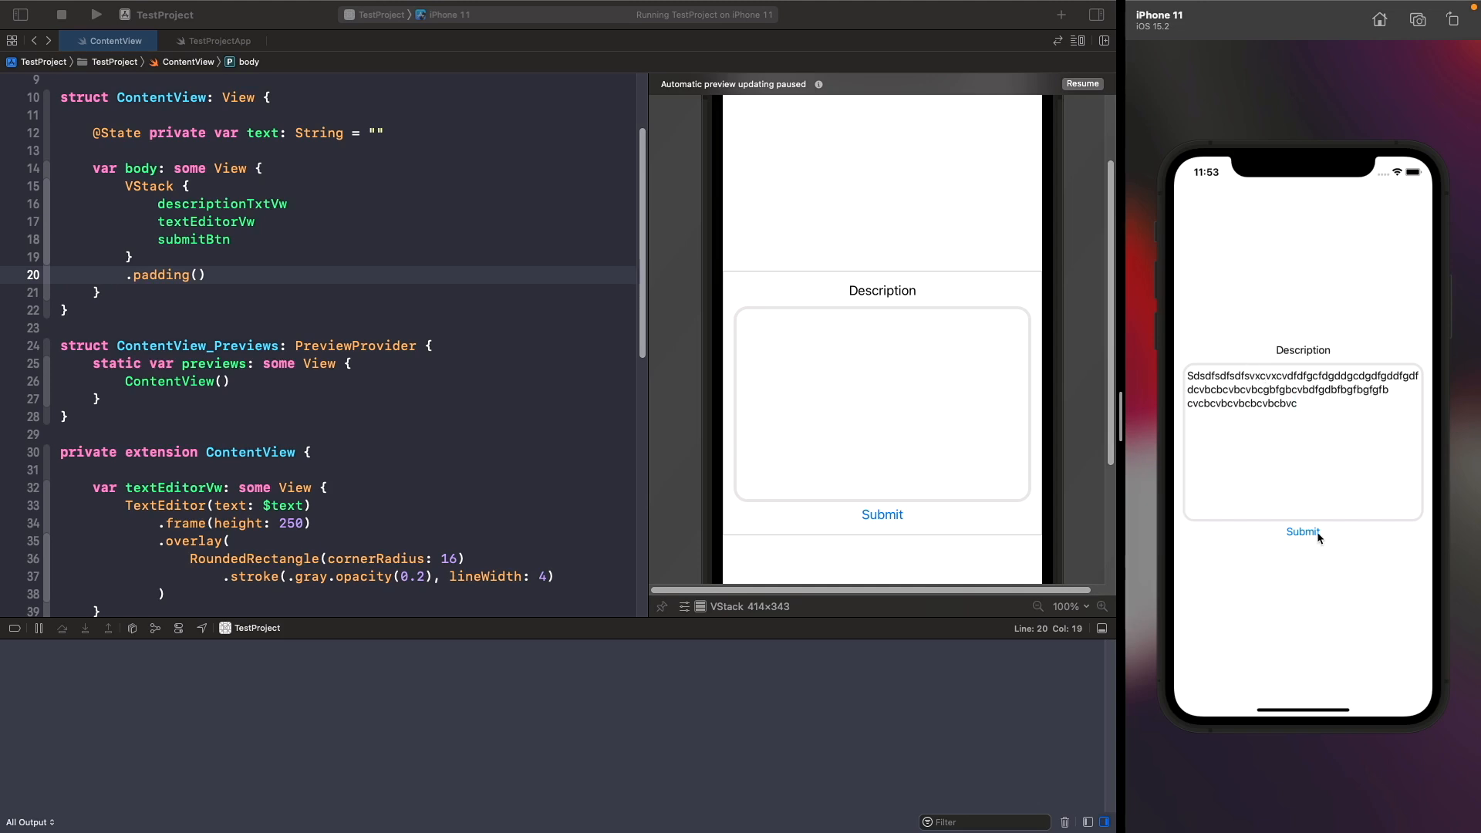
# Step: Tap Submit in the simulator so the console prints the typed text
pyautogui.click(1302, 532)
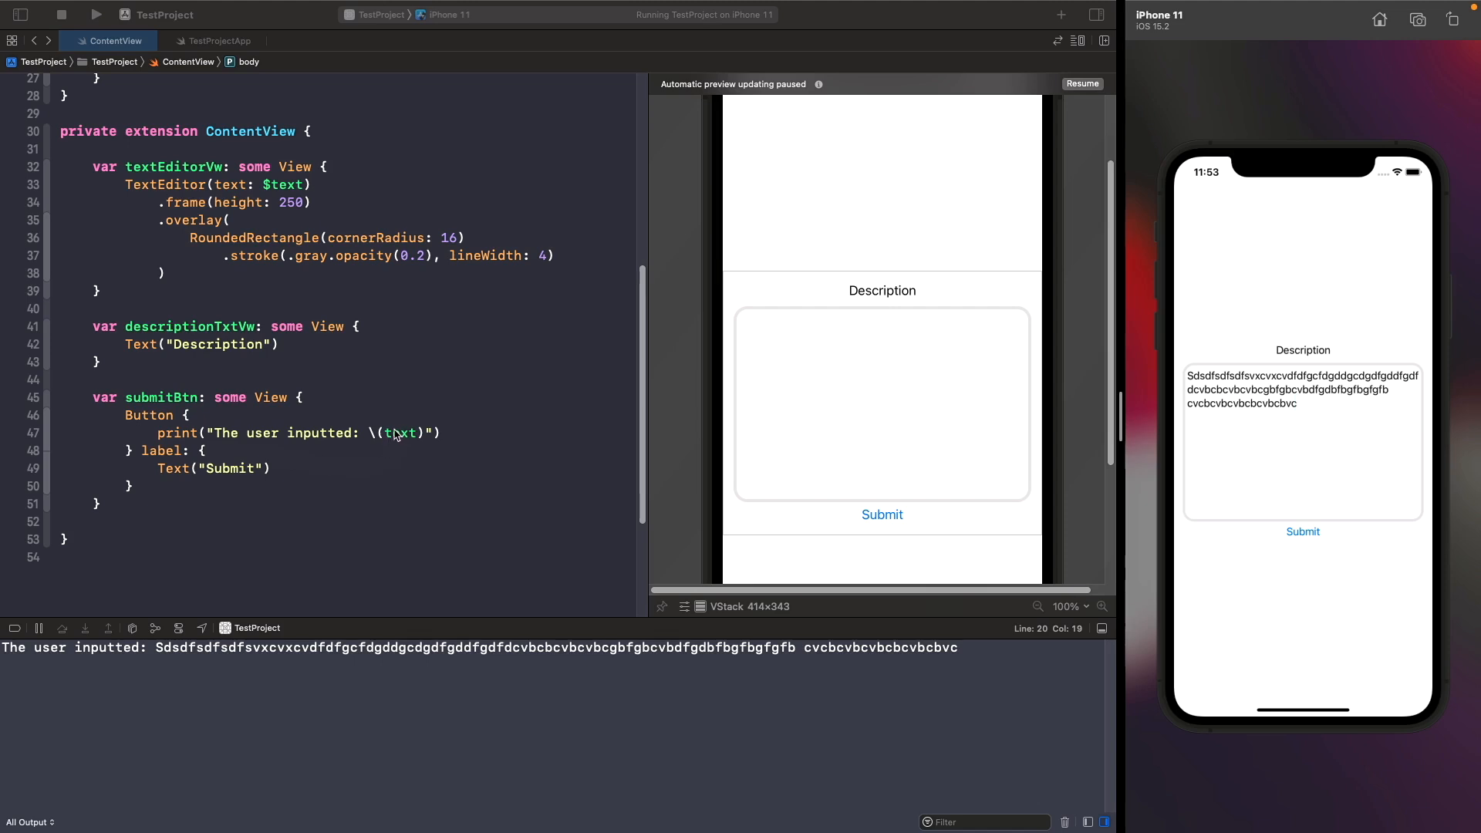
pyautogui.moveTo(395, 435)
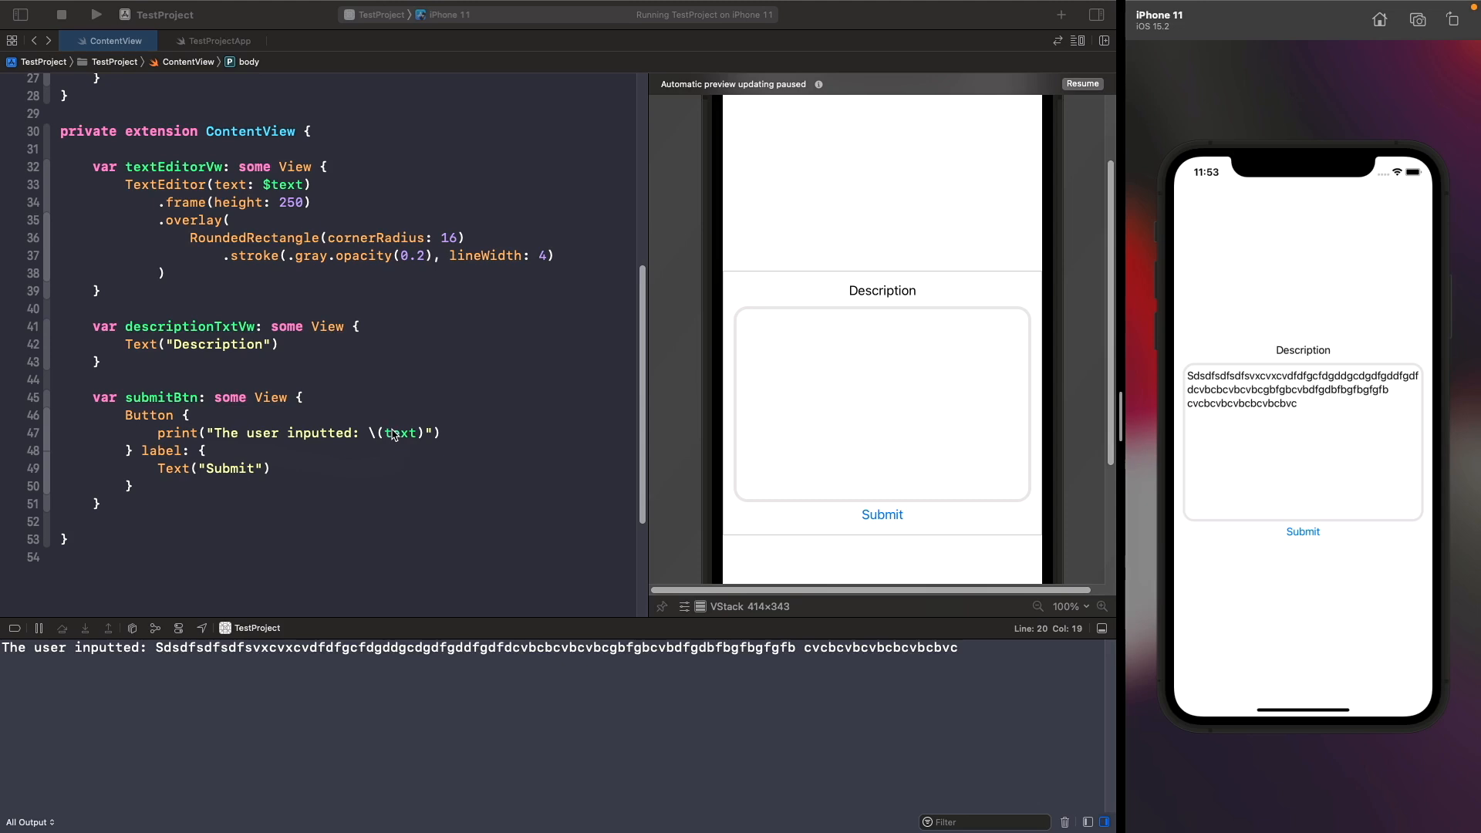
pyautogui.moveTo(388, 433)
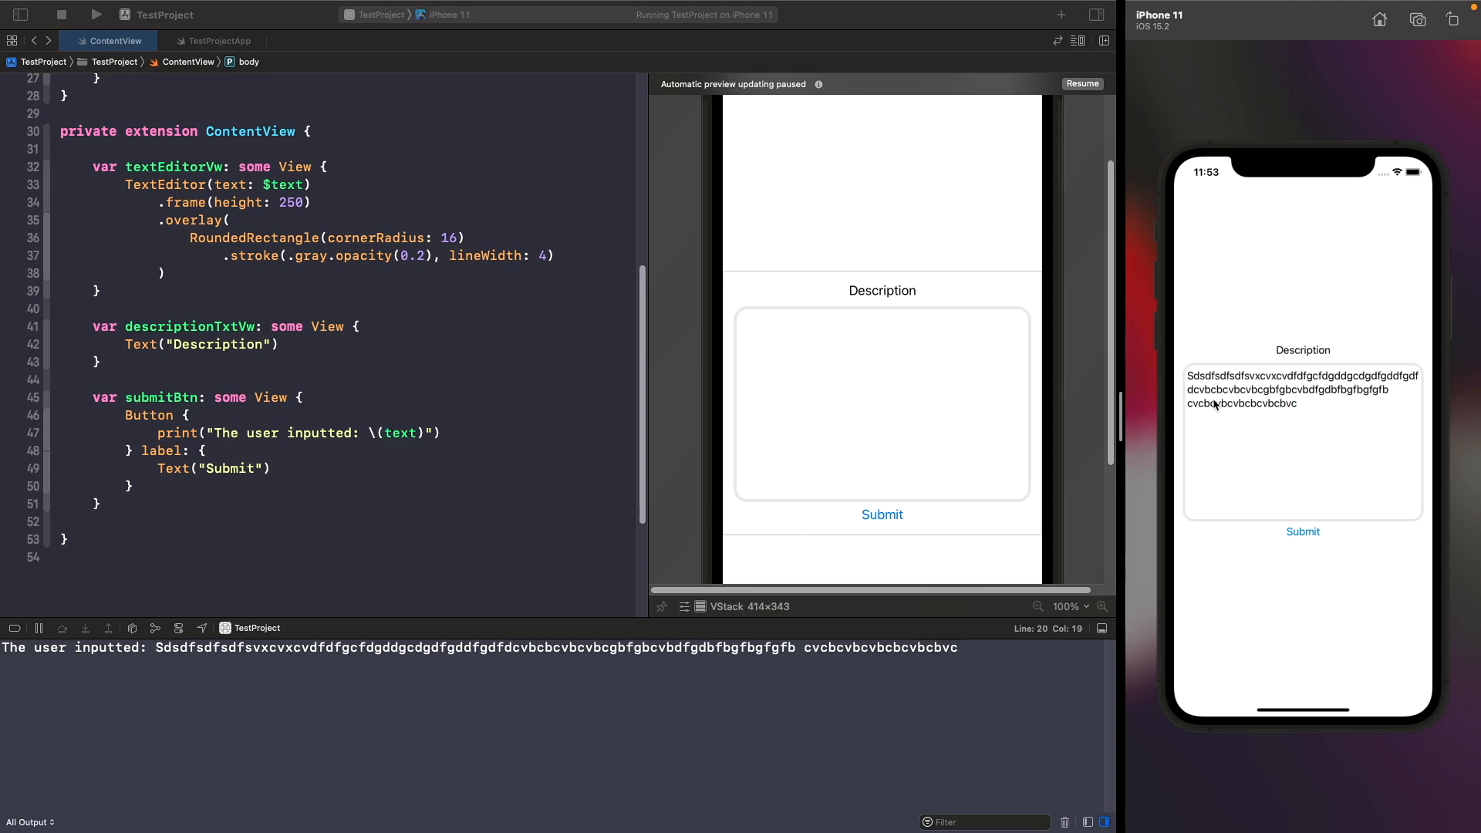
pyautogui.moveTo(992, 456)
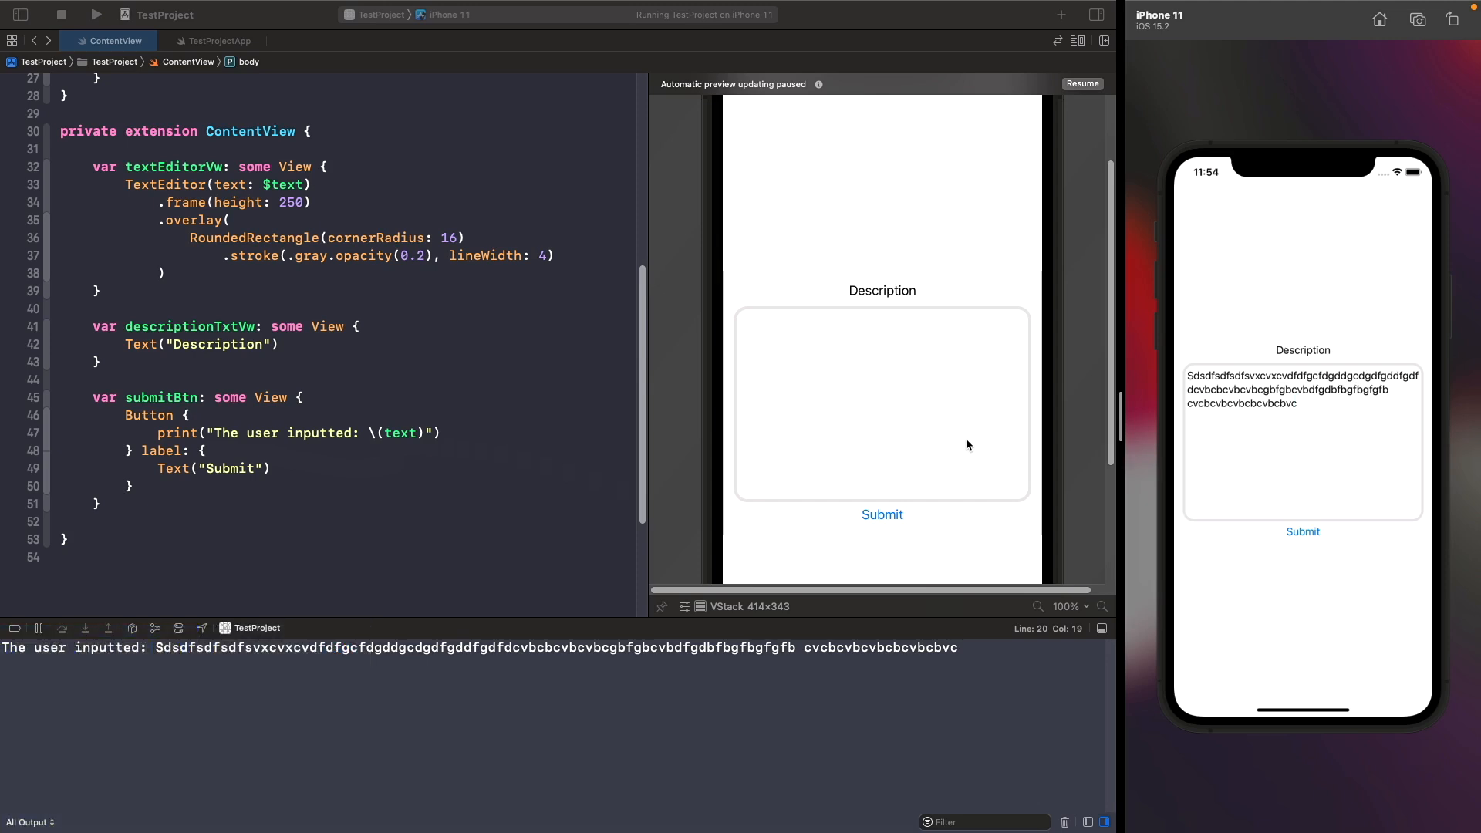
pyautogui.moveTo(1316, 451)
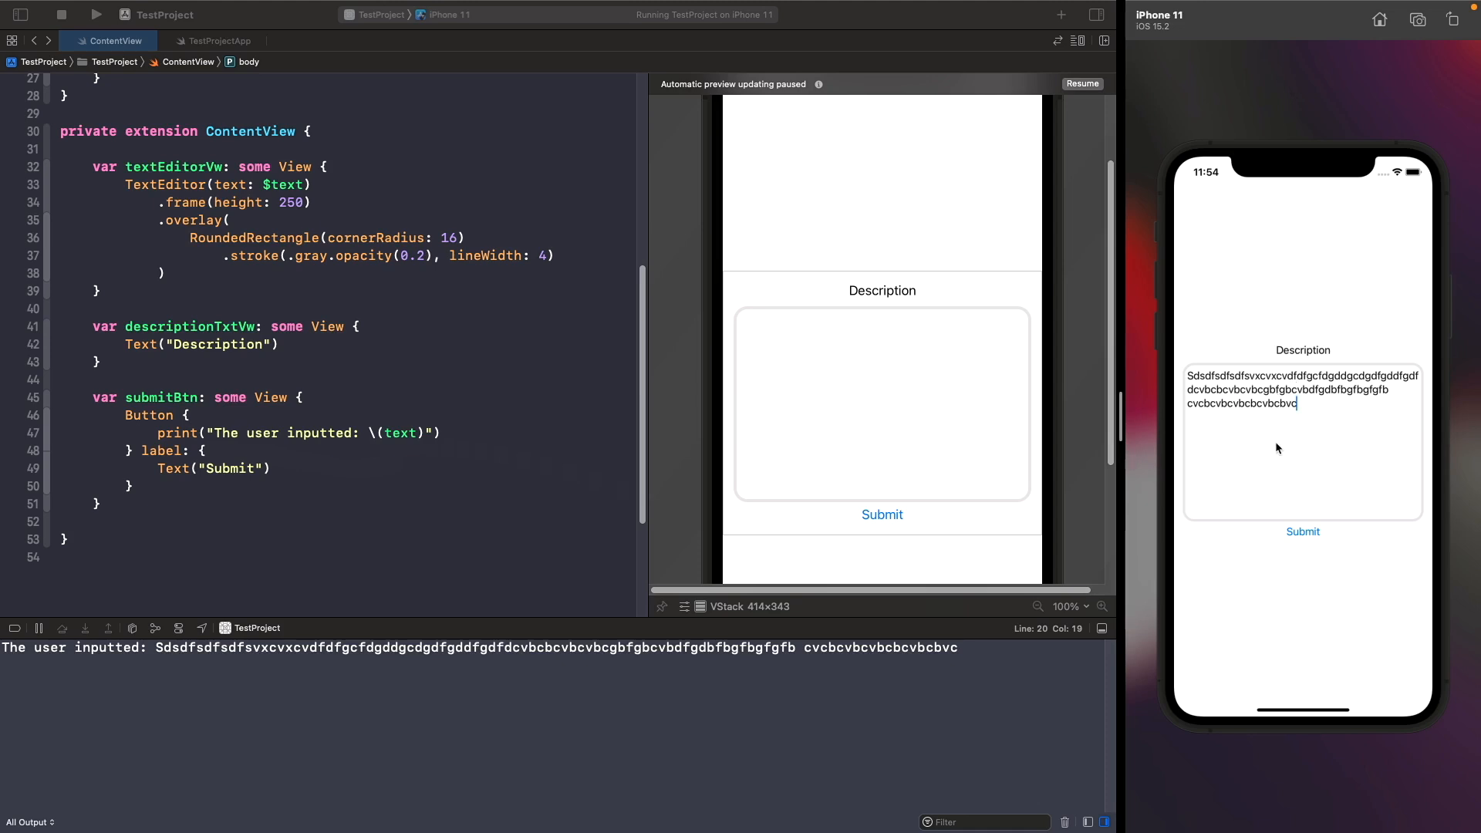
pyautogui.moveTo(1259, 449)
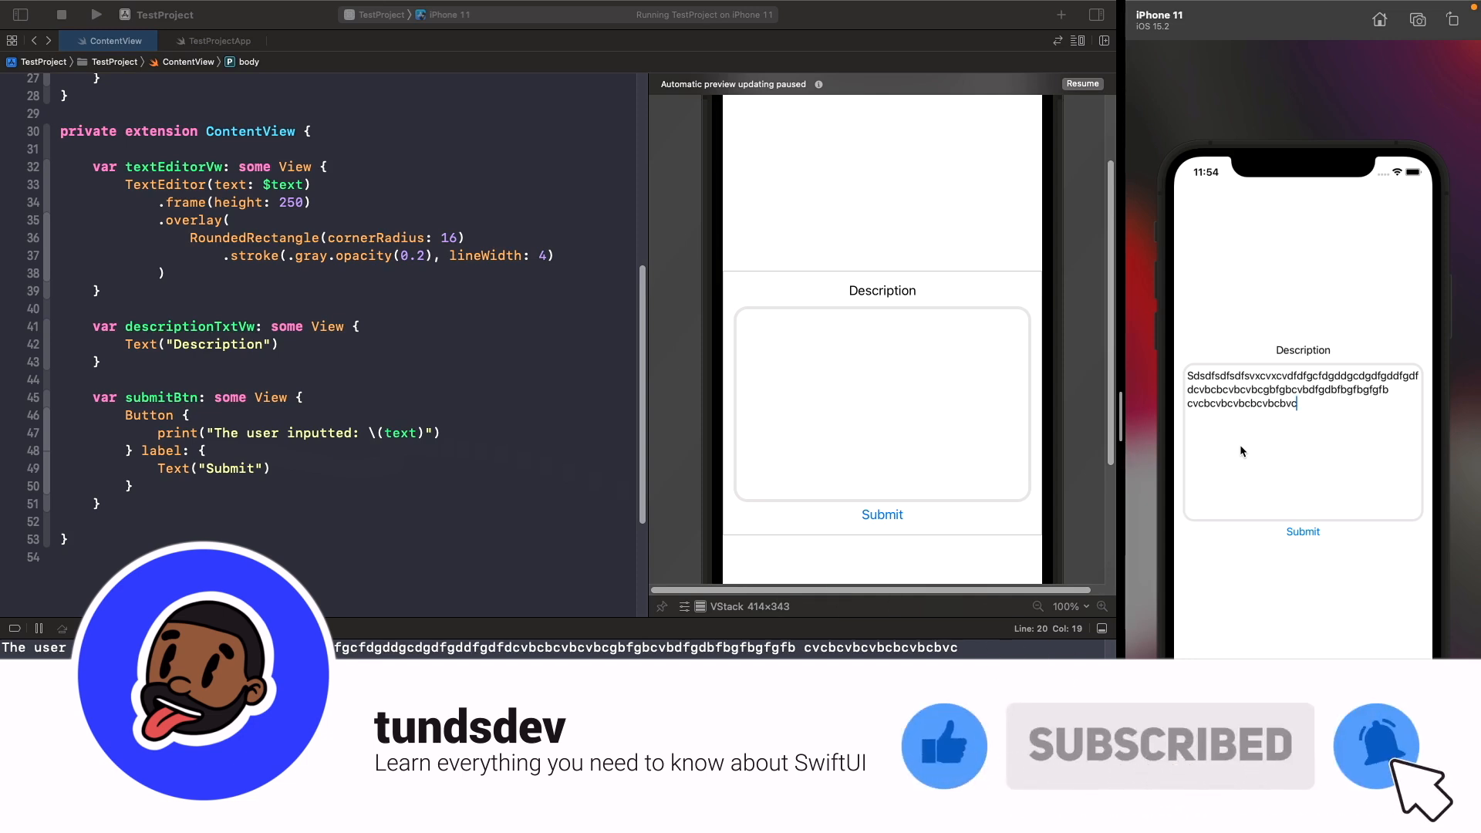
pyautogui.click(1302, 531)
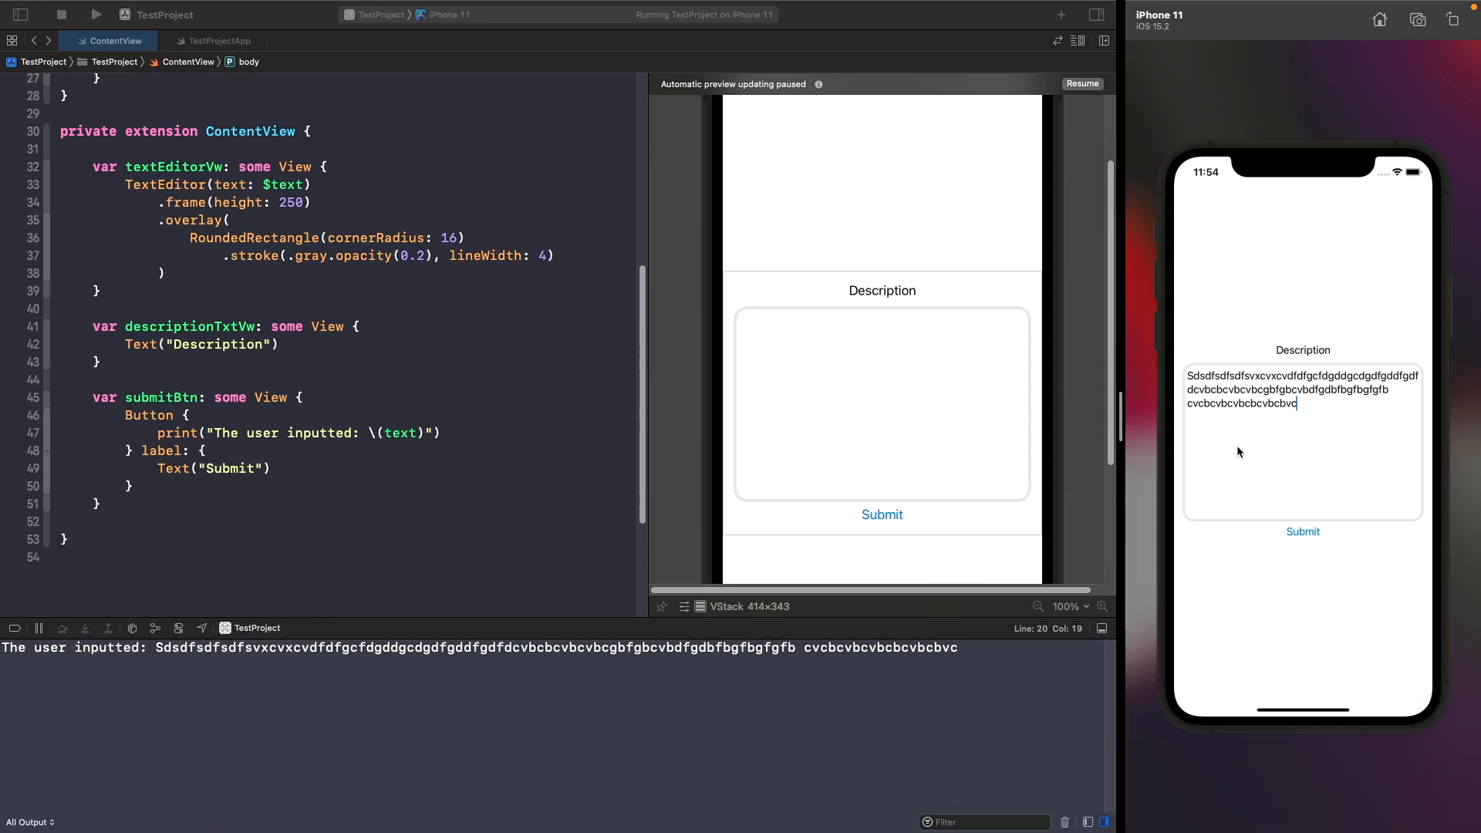